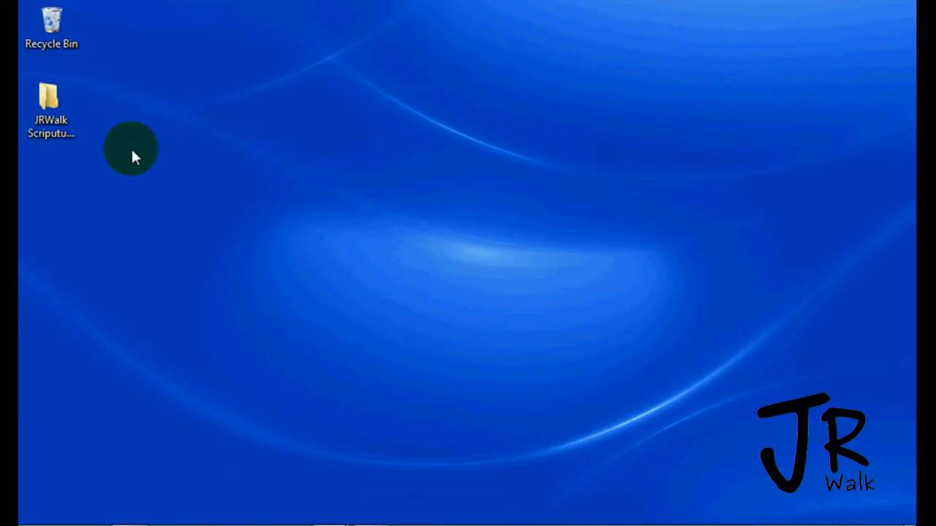
- Open the JRWalk Scripture Recording Templates folder from the desktop
{"action": "left_click", "coordinate": [51, 106]}
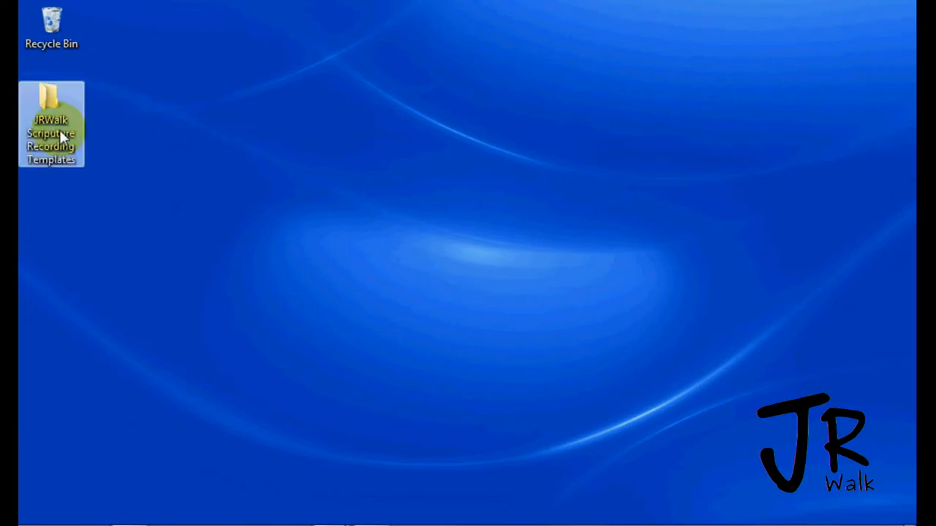
{"action": "left_click", "coordinate": [51, 109]}
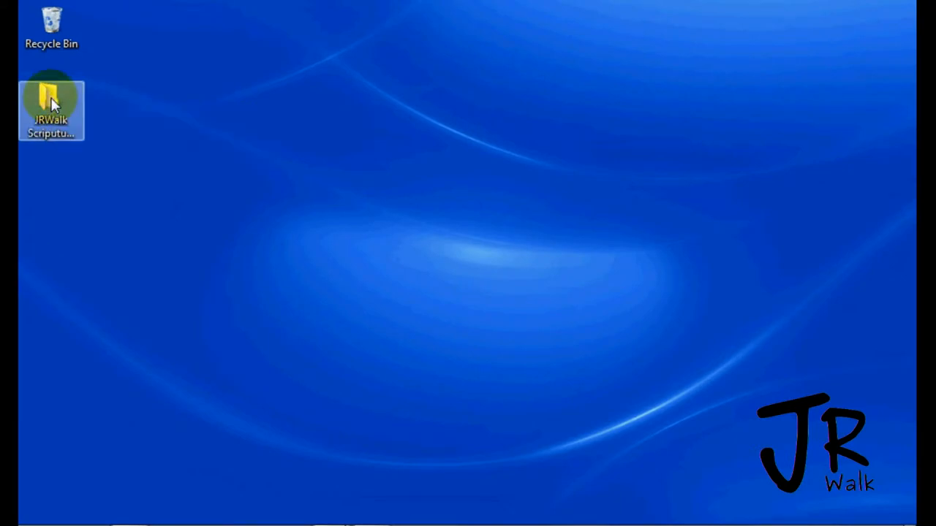
{"action": "double_click", "coordinate": [51, 95]}
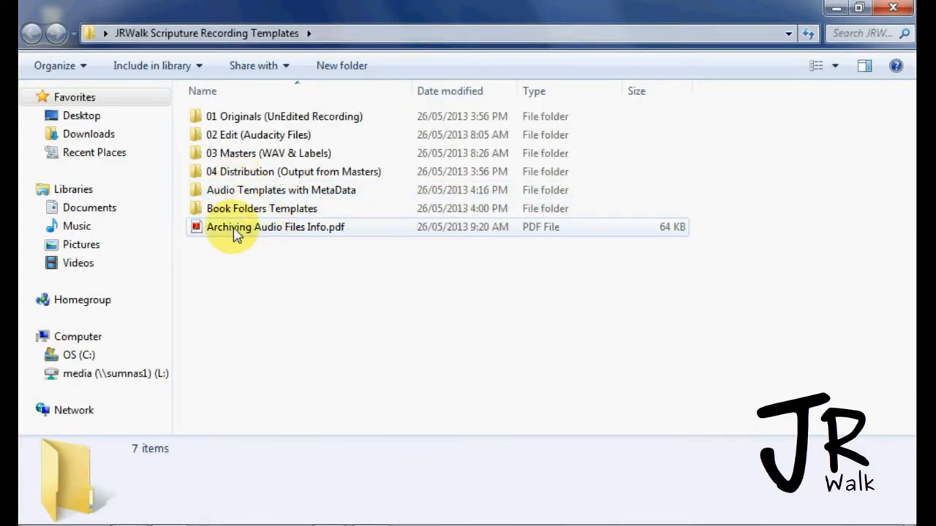
{"action": "mouse_move", "coordinate": [262, 233]}
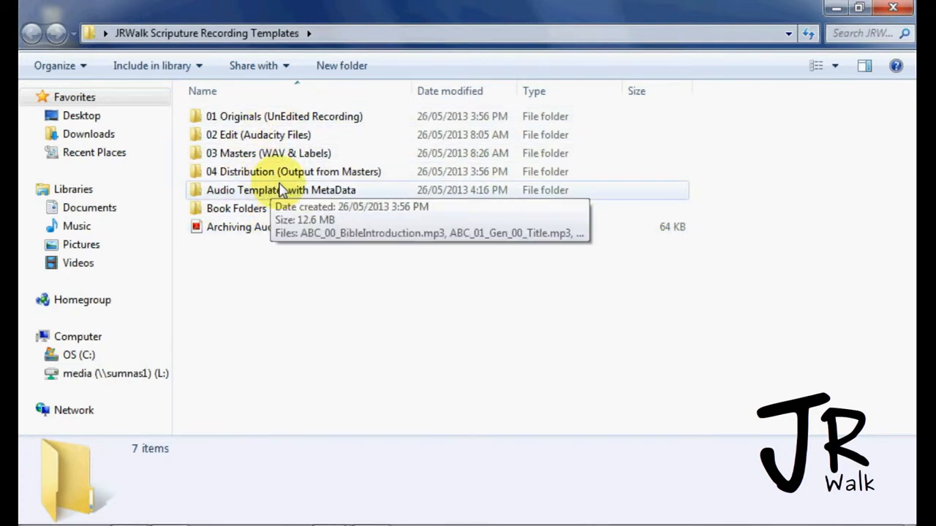
{"action": "mouse_move", "coordinate": [256, 215]}
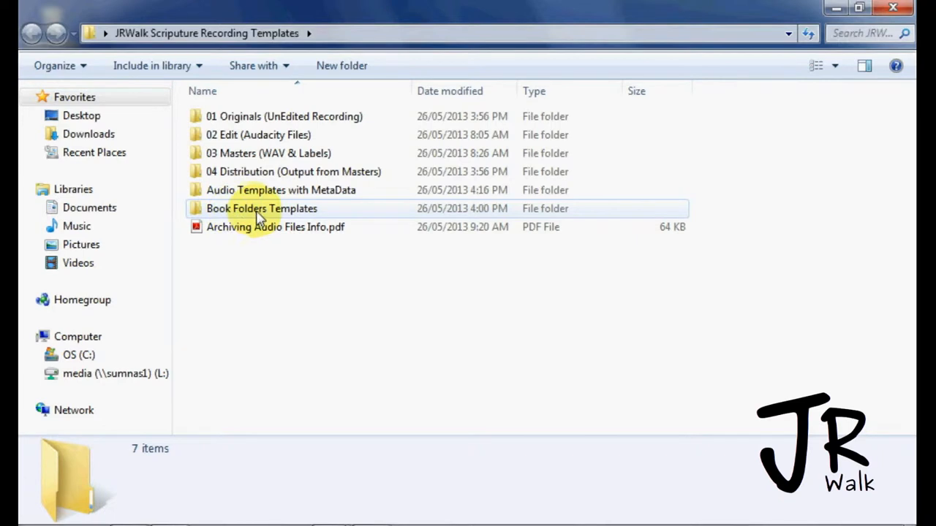
- Browse into Book Folders Templates and look through 01_Genesis's 50 chapter folders
{"action": "double_click", "coordinate": [261, 208]}
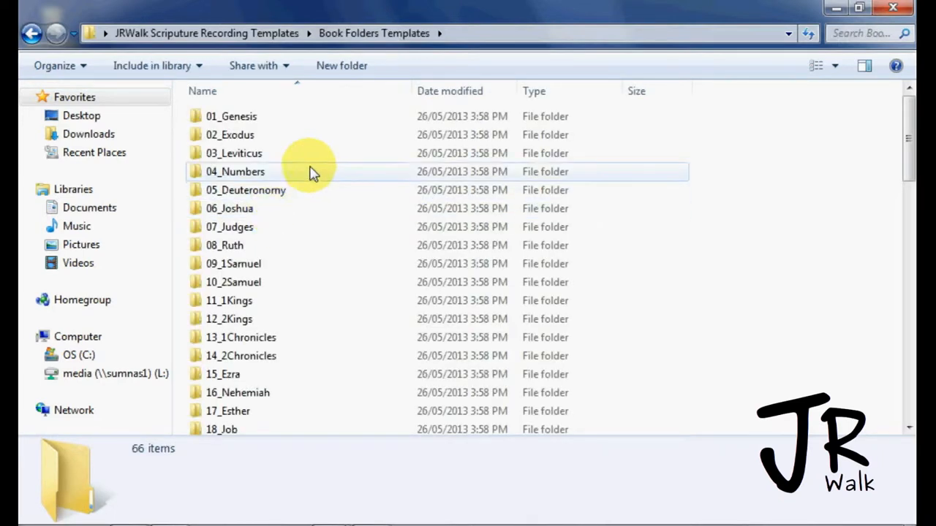
{"action": "mouse_move", "coordinate": [282, 153]}
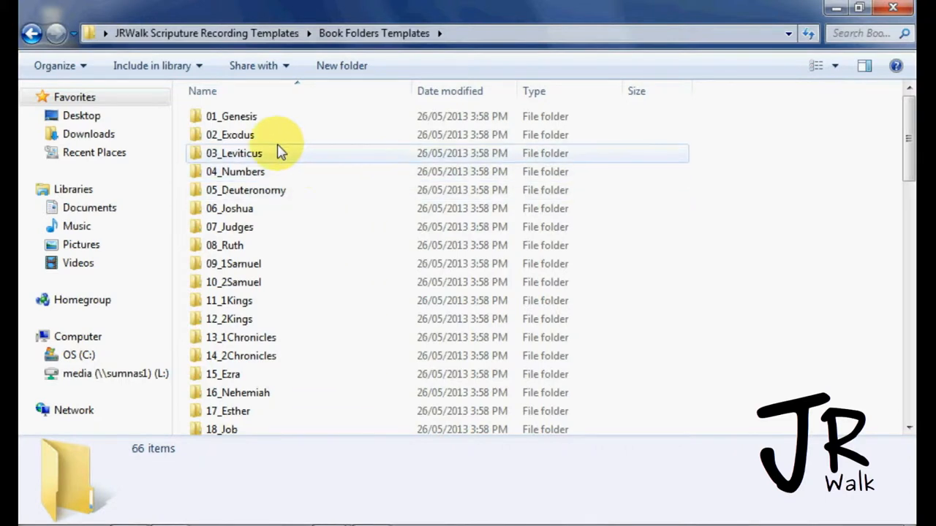
{"action": "left_click", "coordinate": [231, 116]}
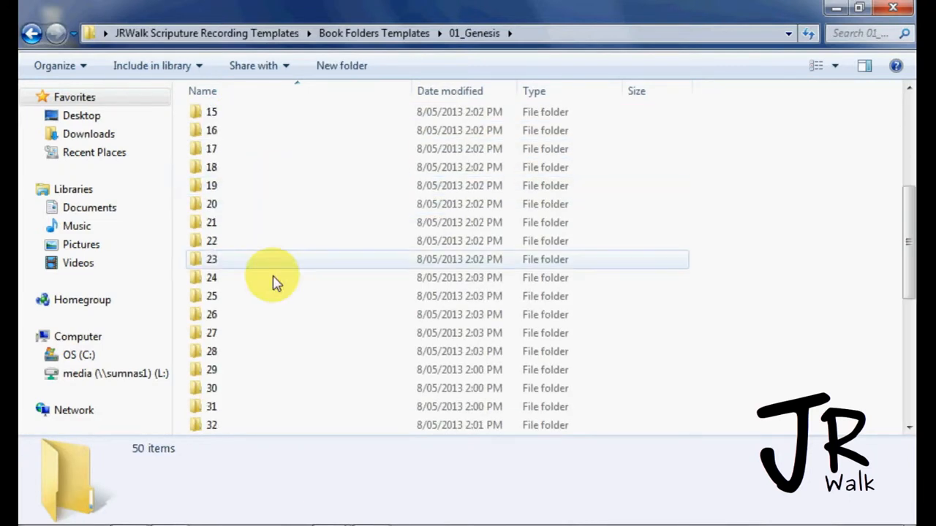
{"action": "scroll", "scroll_direction": "down", "scroll_amount": 3}
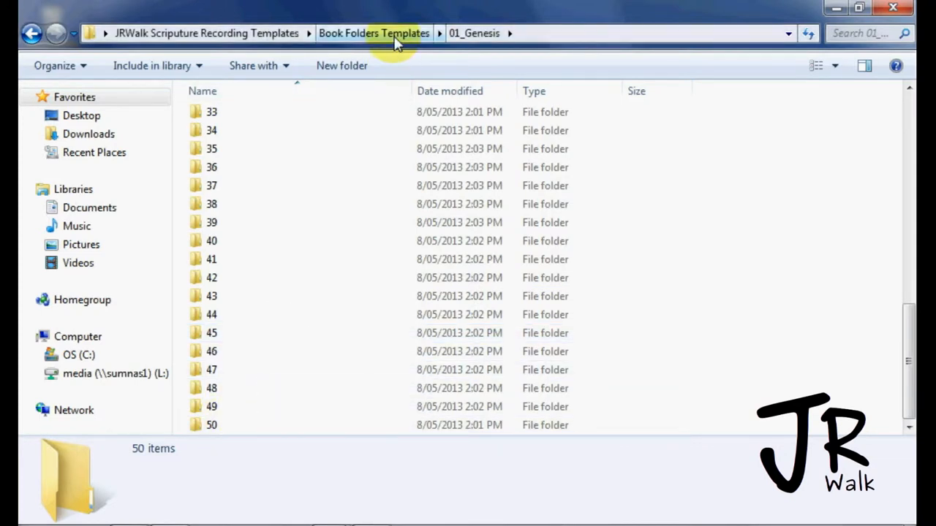
{"action": "left_click", "coordinate": [373, 33]}
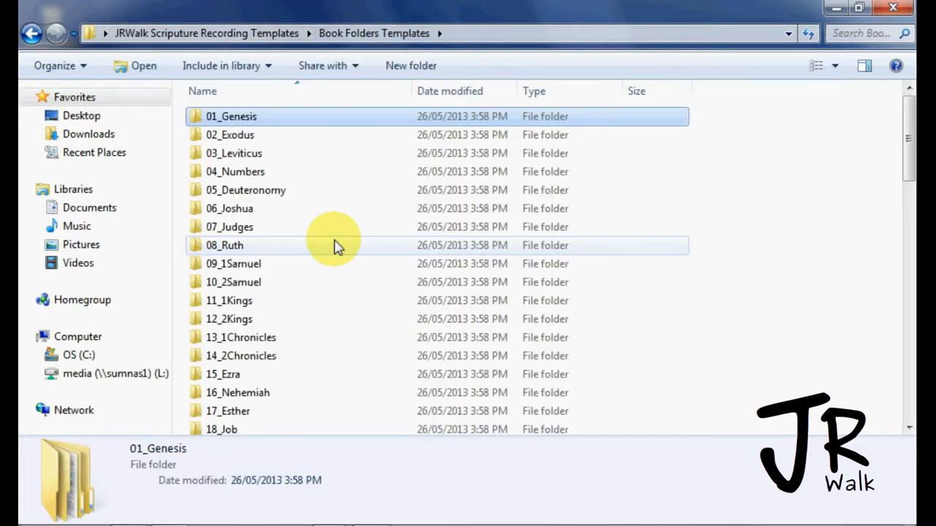
- Open the 65_Jude book folder showing its single chapter folder 01
{"action": "scroll", "scroll_direction": "down", "scroll_amount": 3}
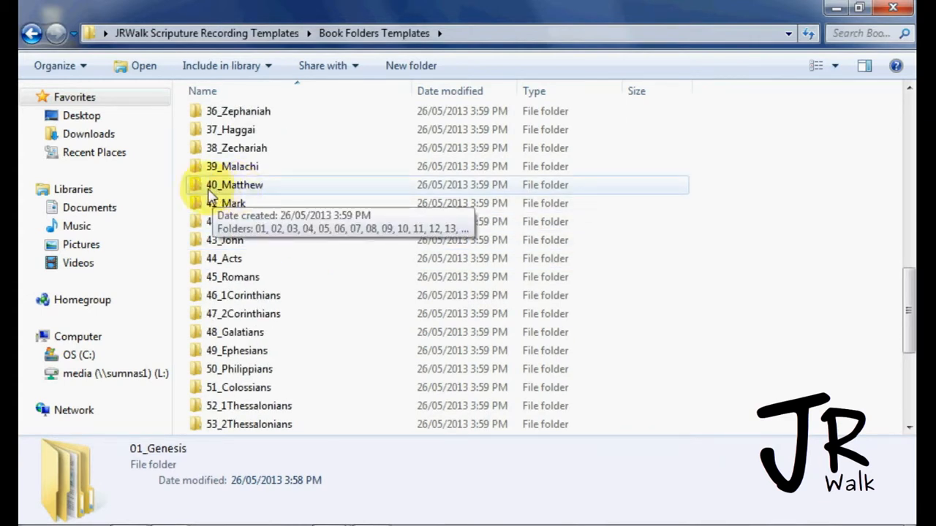
{"action": "mouse_move", "coordinate": [226, 192]}
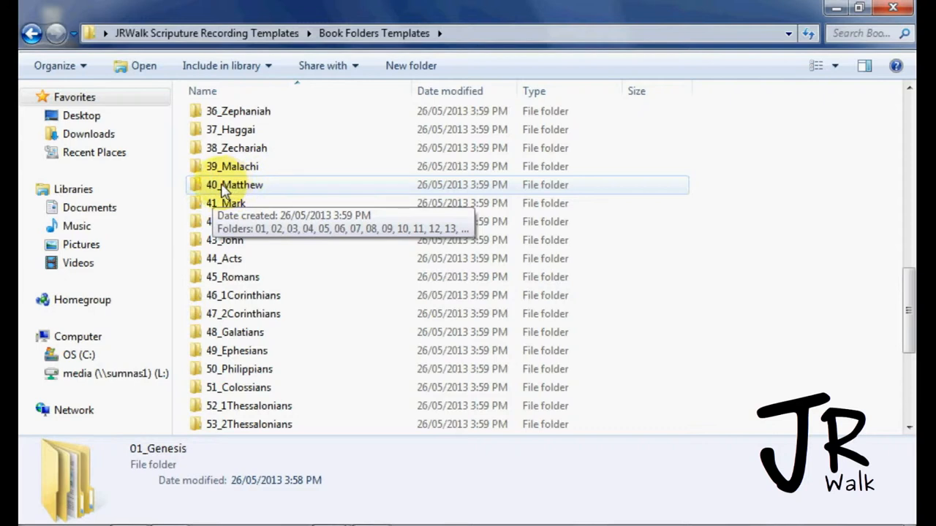
{"action": "mouse_move", "coordinate": [241, 191]}
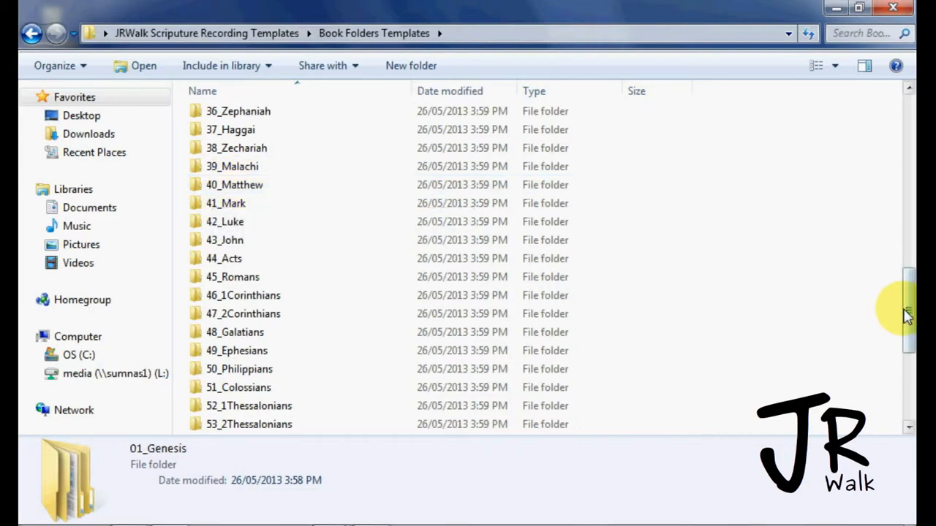
{"action": "scroll", "scroll_direction": "down", "scroll_amount": 3}
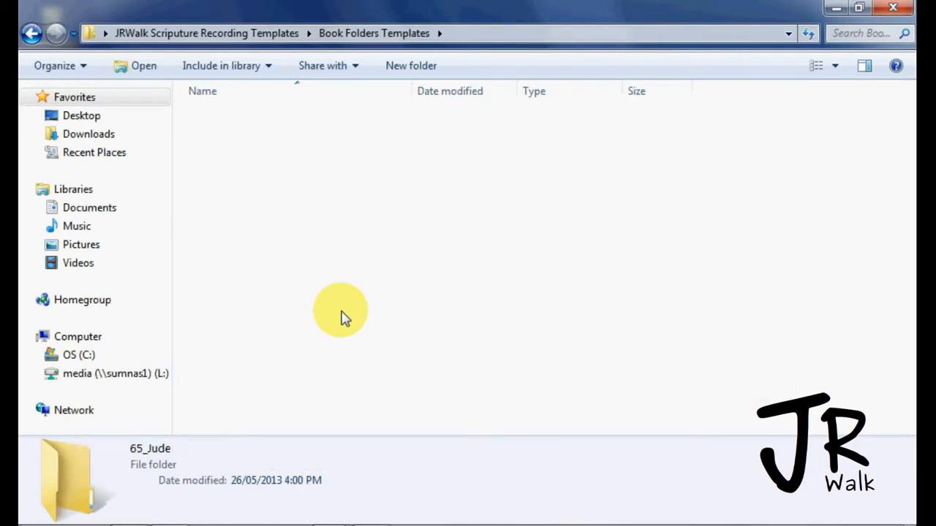
{"action": "double_click", "coordinate": [66, 476]}
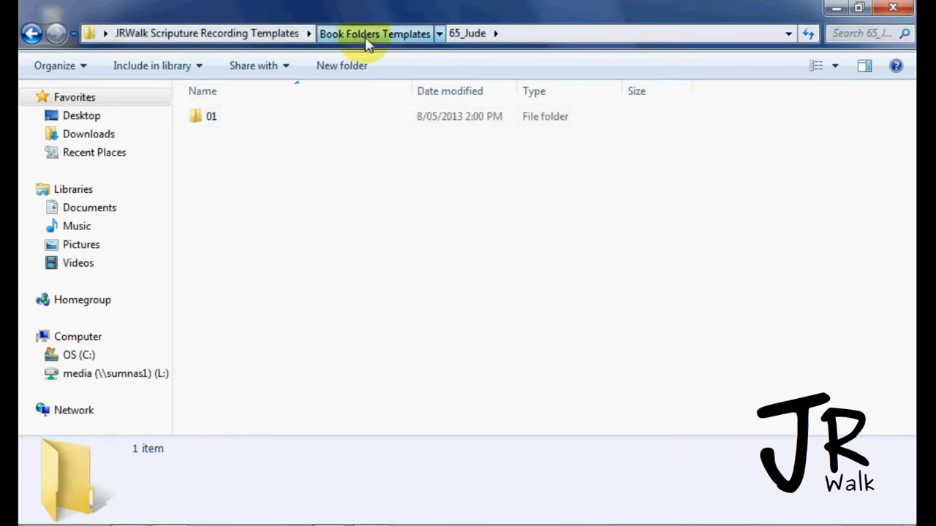
- Copy 01_Genesis into the empty AudiBible (Ogg) distribution folder and return to the templates root
{"action": "left_click", "coordinate": [374, 33]}
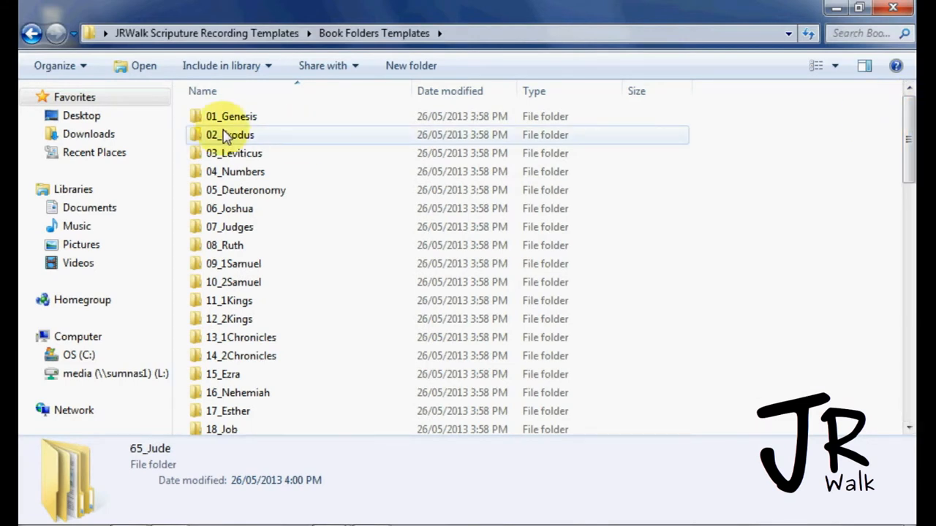
{"action": "right_click", "coordinate": [231, 116]}
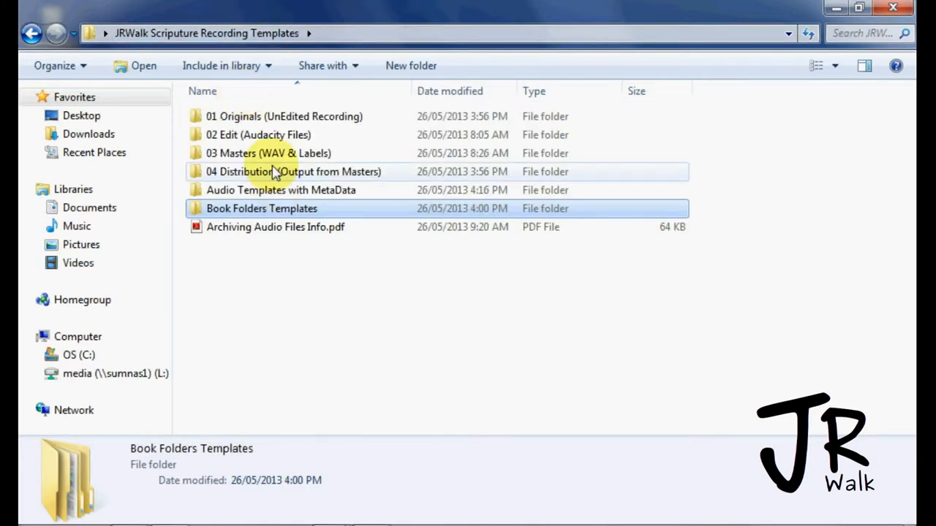
{"action": "double_click", "coordinate": [292, 171]}
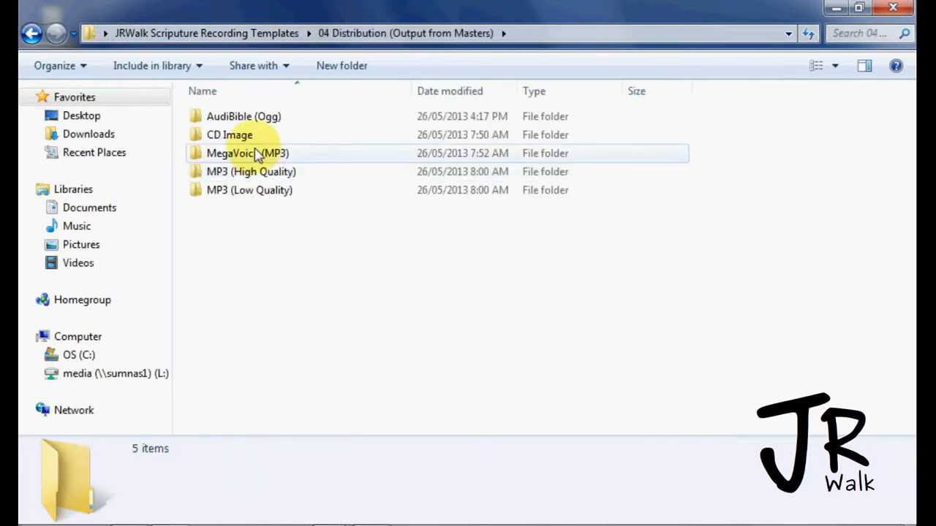
{"action": "double_click", "coordinate": [243, 116]}
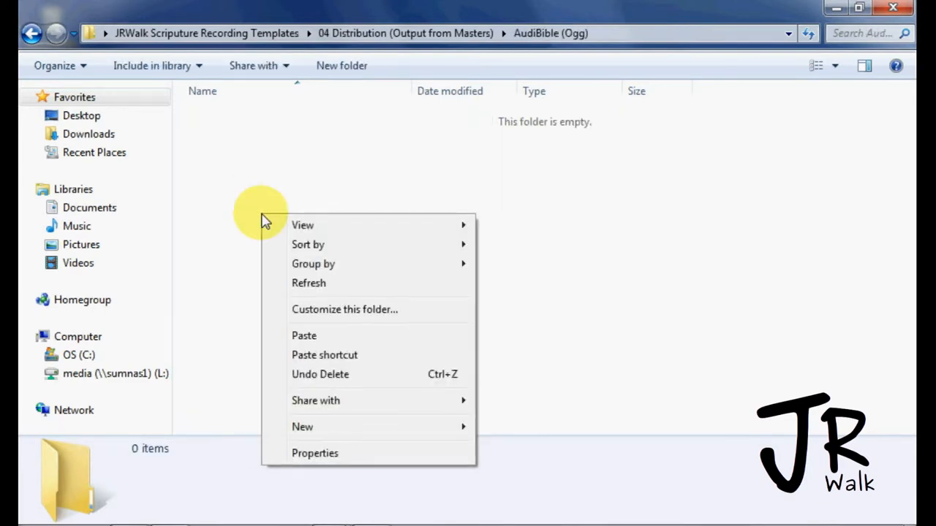
{"action": "left_click", "coordinate": [305, 319]}
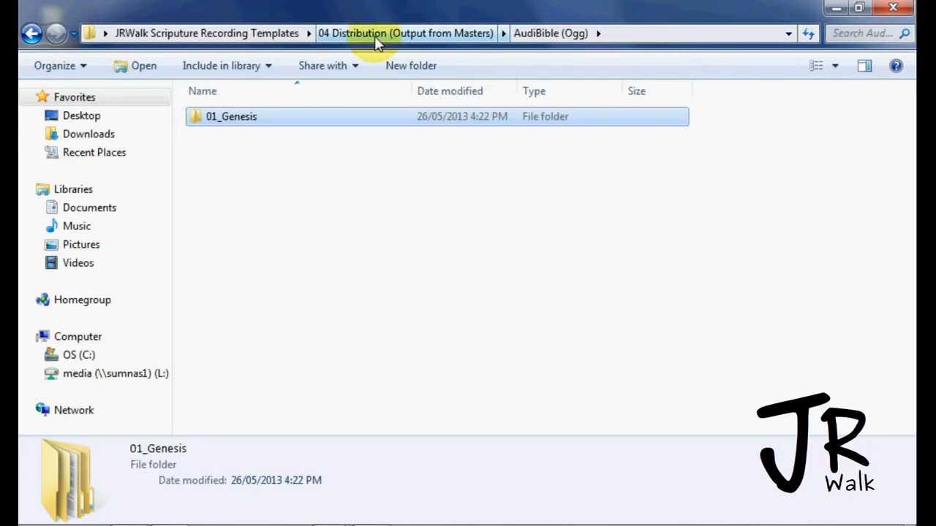
{"action": "left_click", "coordinate": [405, 33]}
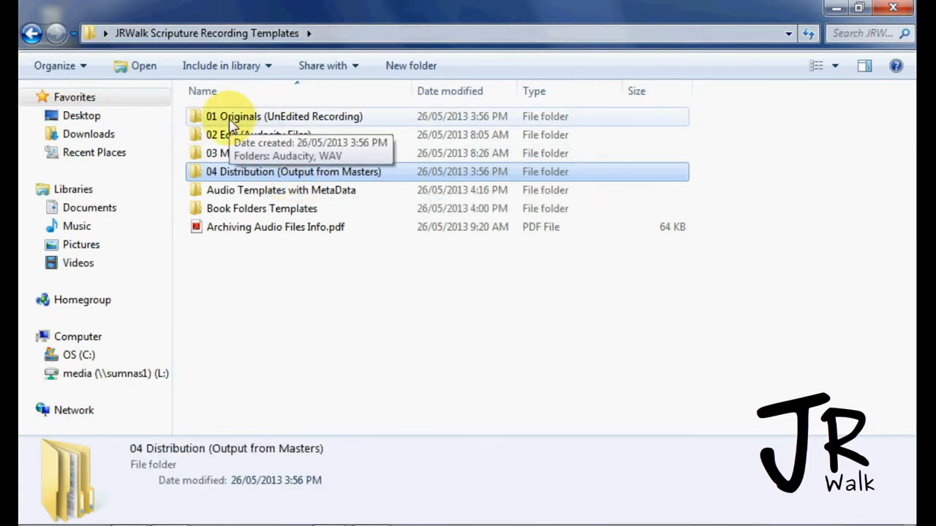
{"action": "left_click", "coordinate": [285, 116]}
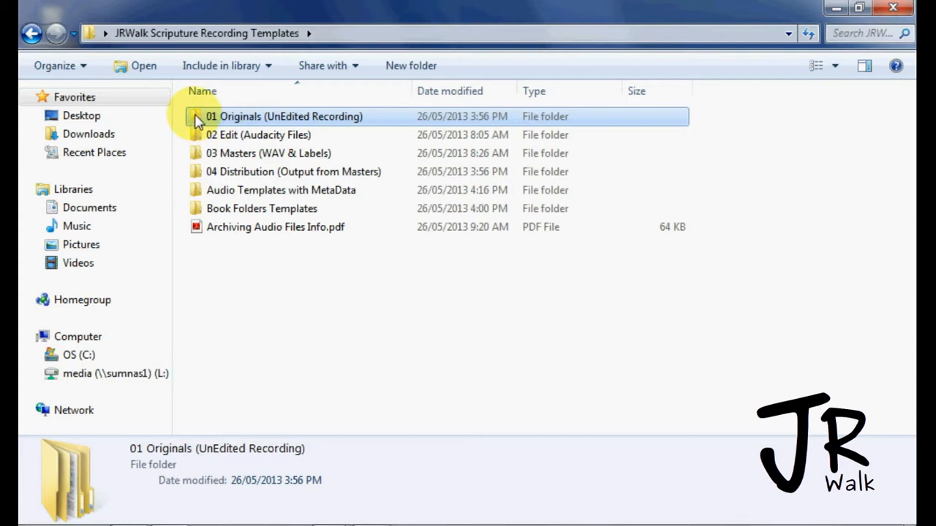
{"action": "double_click", "coordinate": [289, 116]}
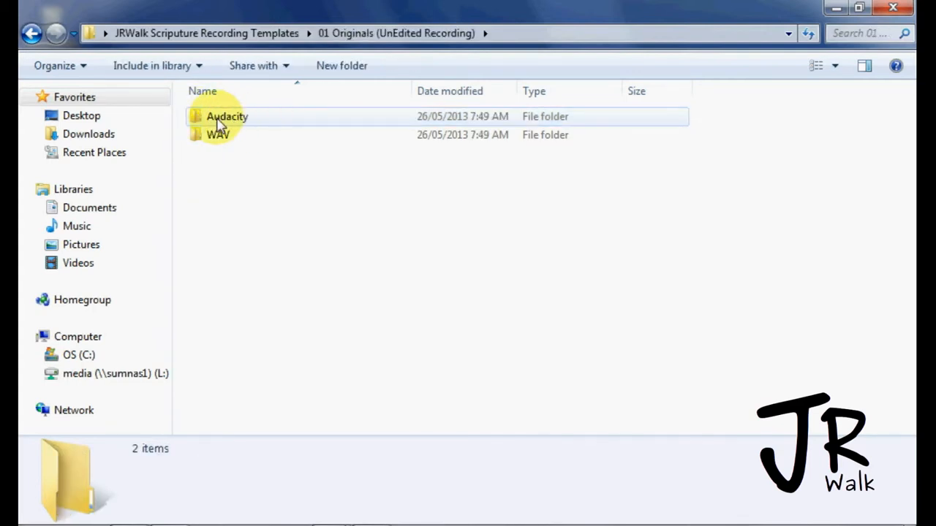
{"action": "mouse_move", "coordinate": [241, 120]}
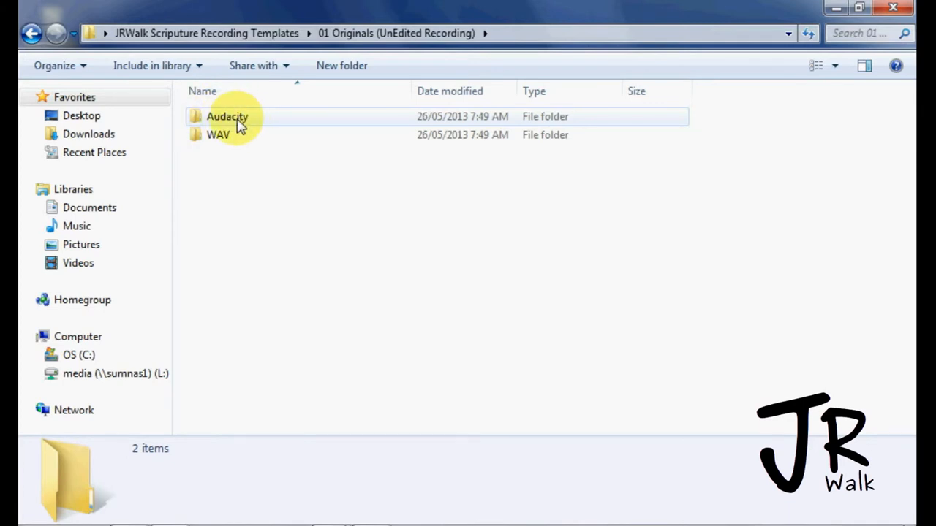
{"action": "mouse_move", "coordinate": [218, 135]}
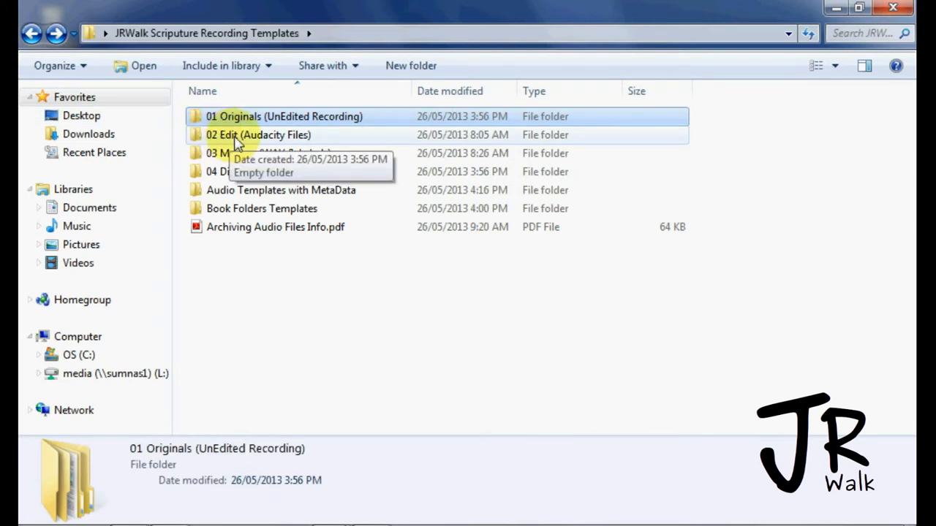
{"action": "mouse_move", "coordinate": [259, 143]}
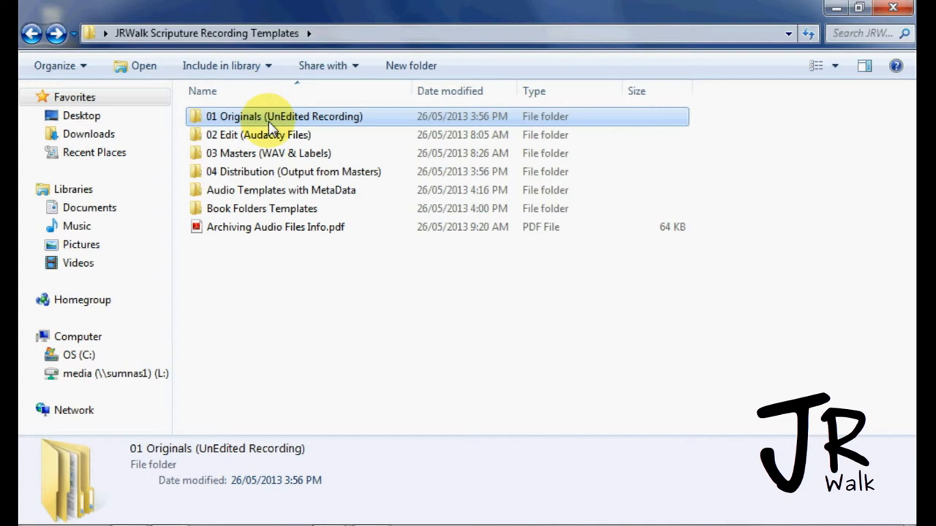
{"action": "mouse_move", "coordinate": [249, 139]}
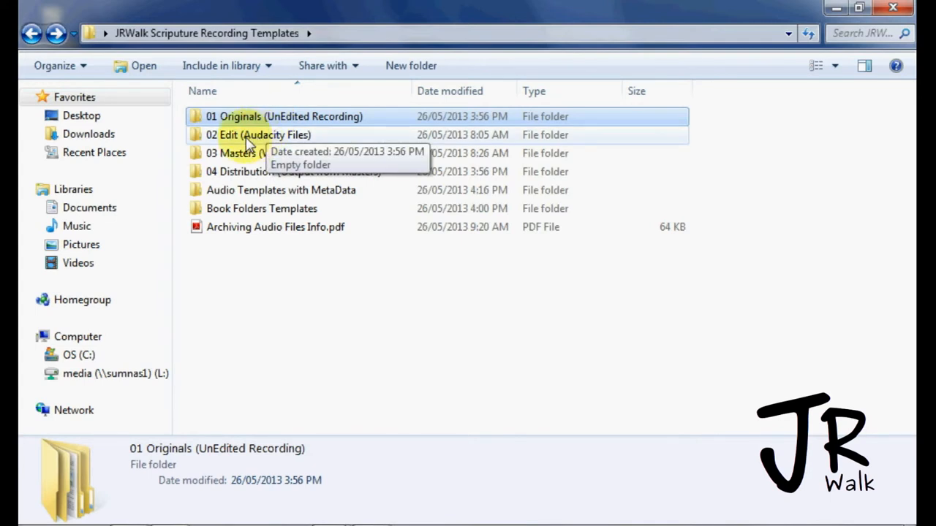
{"action": "mouse_move", "coordinate": [274, 121]}
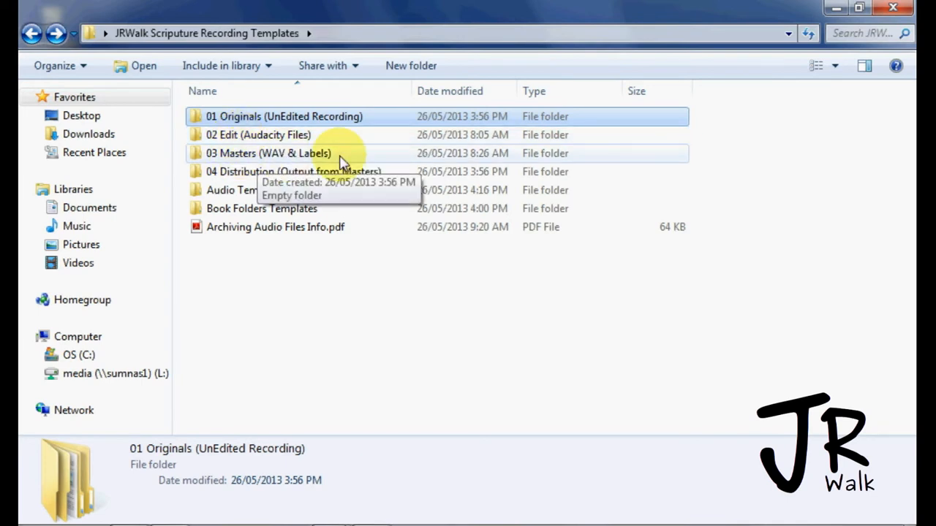
{"action": "mouse_move", "coordinate": [347, 159]}
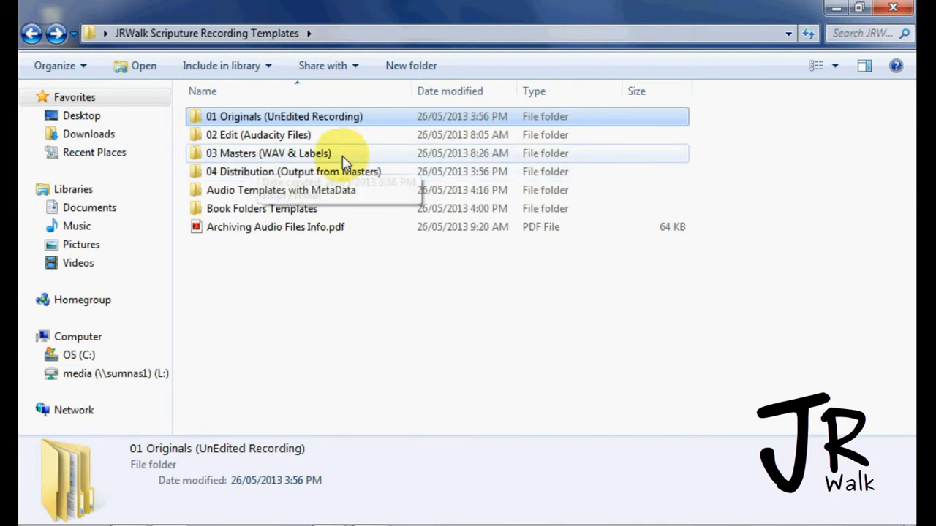
{"action": "mouse_move", "coordinate": [263, 175]}
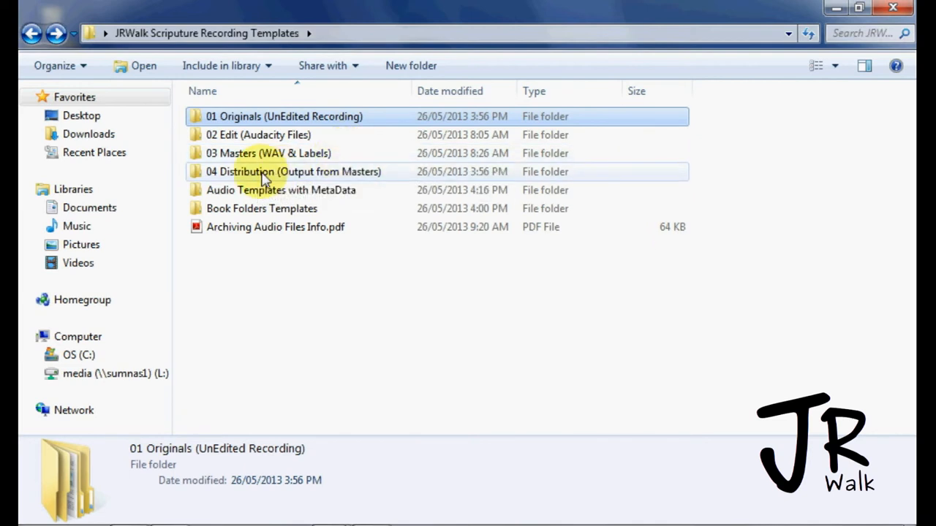
- Open 04 Distribution (Output from Masters) and point out the MP3 (Low Quality) folder
{"action": "double_click", "coordinate": [292, 171]}
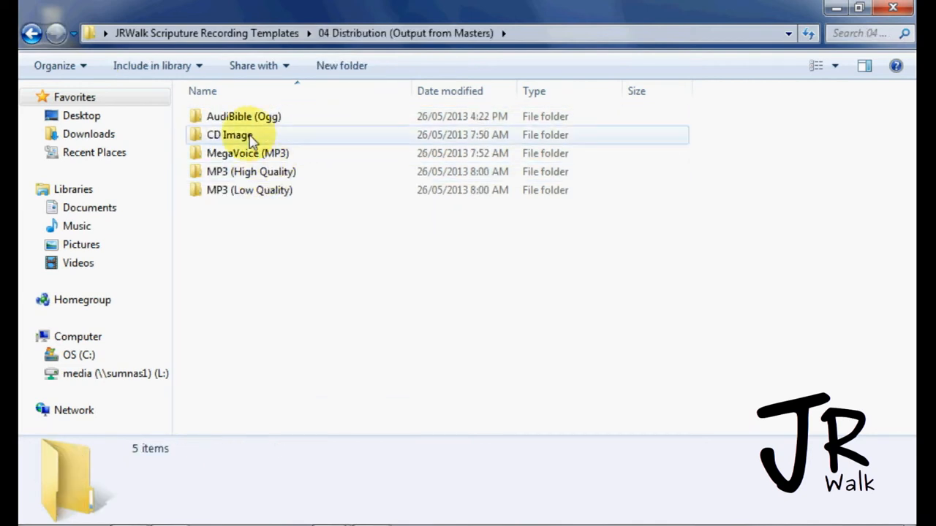
{"action": "mouse_move", "coordinate": [234, 143]}
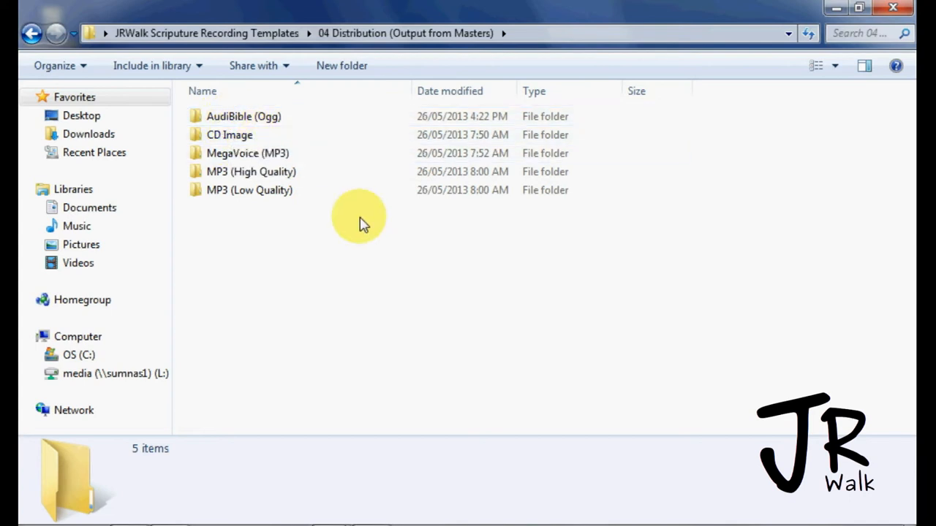
{"action": "mouse_move", "coordinate": [375, 161]}
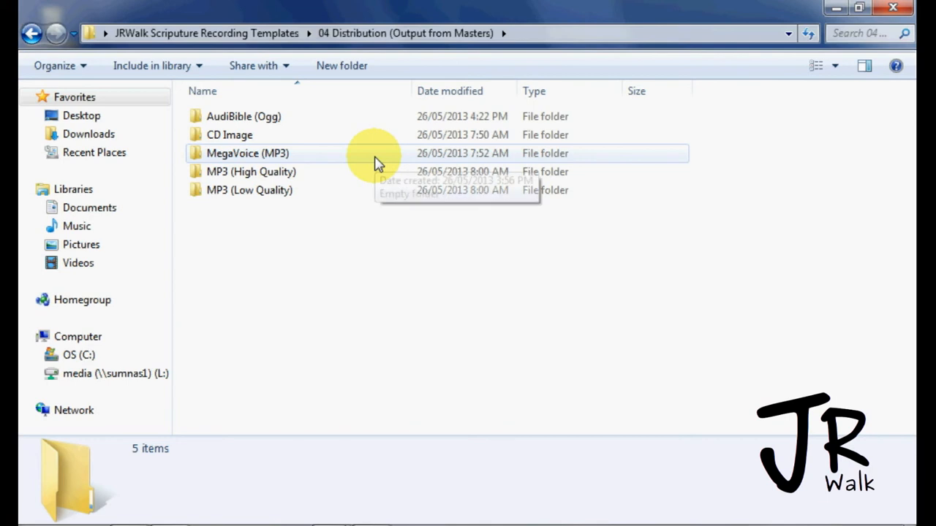
{"action": "mouse_move", "coordinate": [373, 181]}
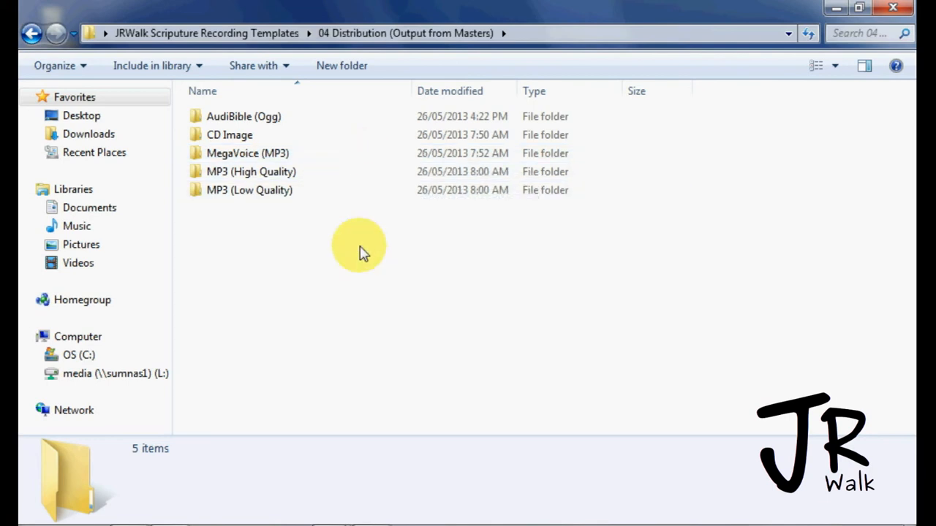
{"action": "left_click", "coordinate": [249, 191]}
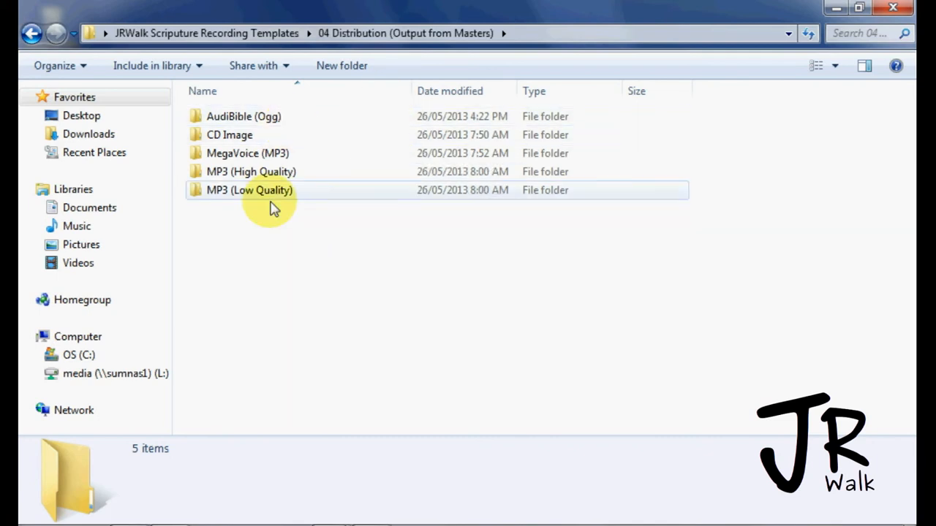